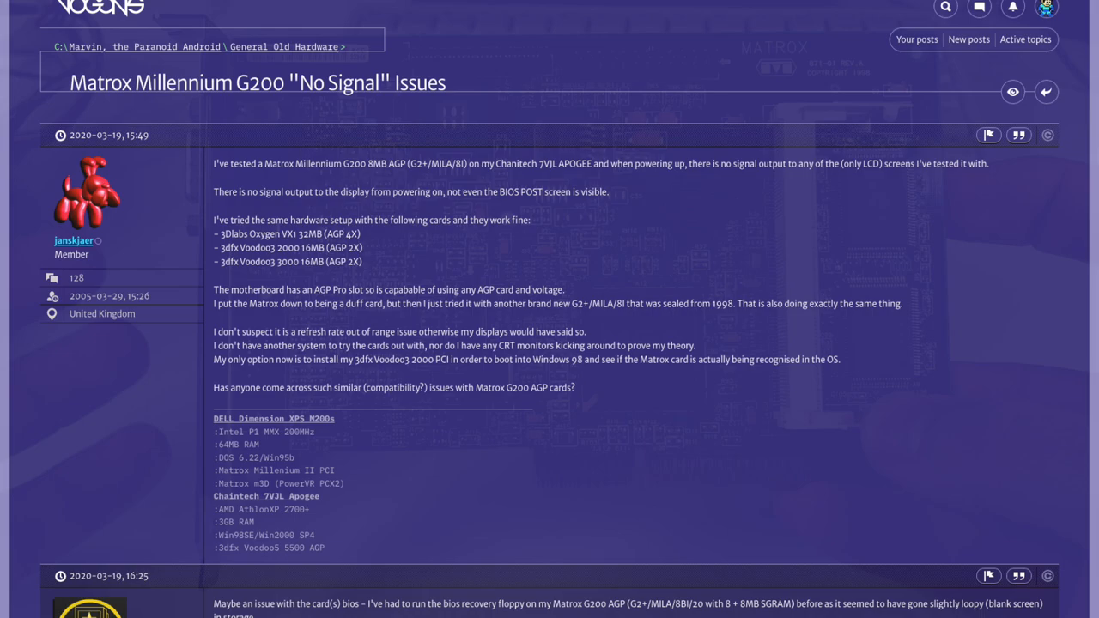
Step: Open the Matrox Graphics Millennium G200 AGP Properties from Display adapters to confirm it works properly
scroll(down, 3)
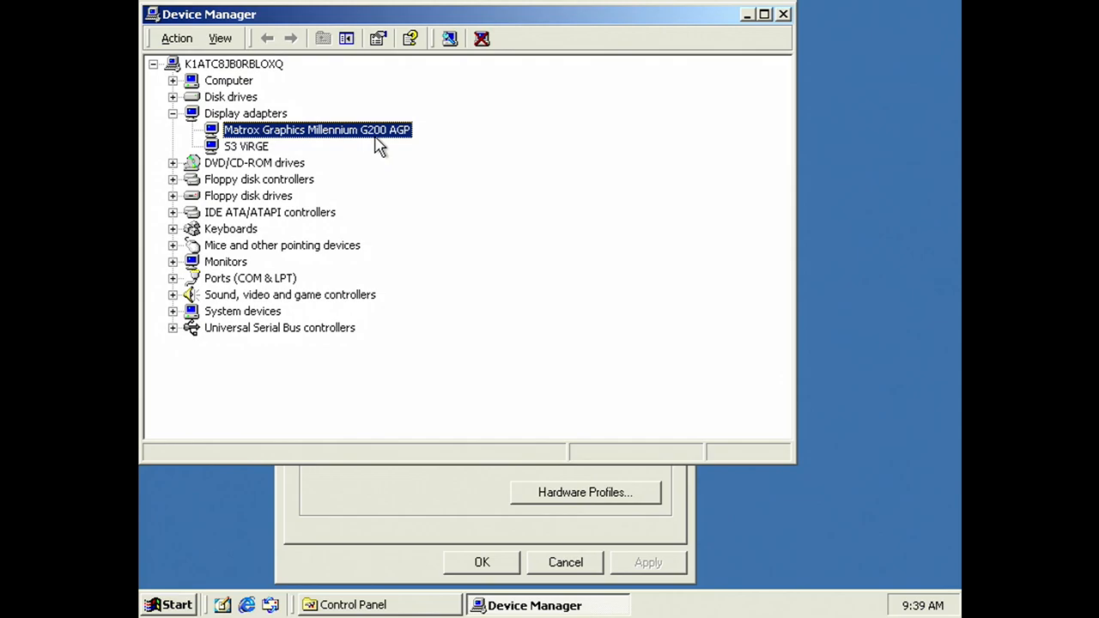
double_click(317, 129)
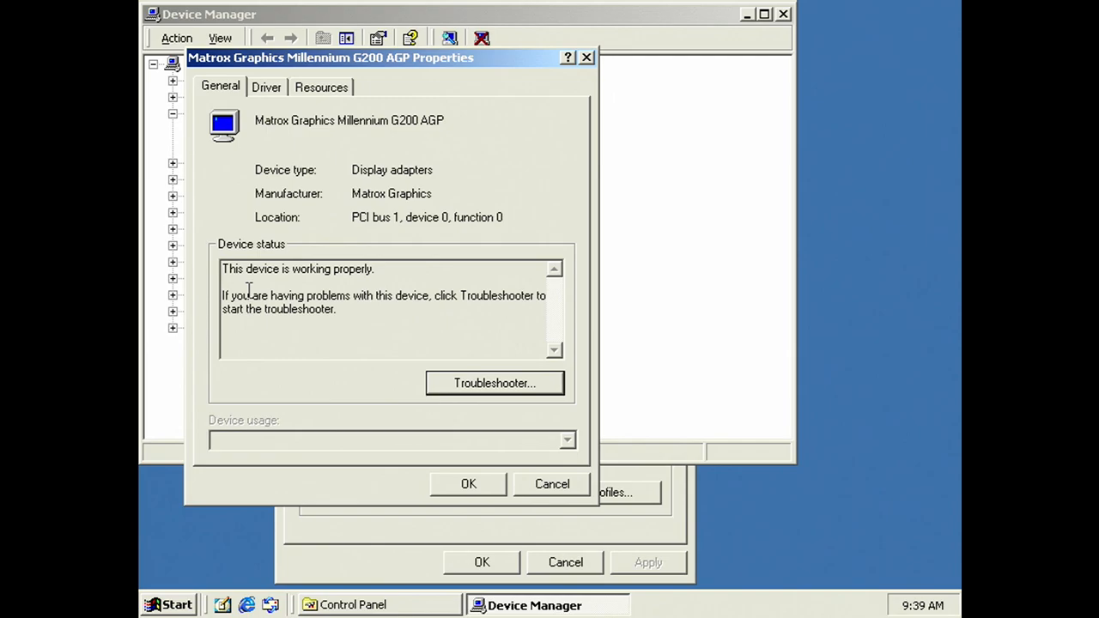
click(320, 86)
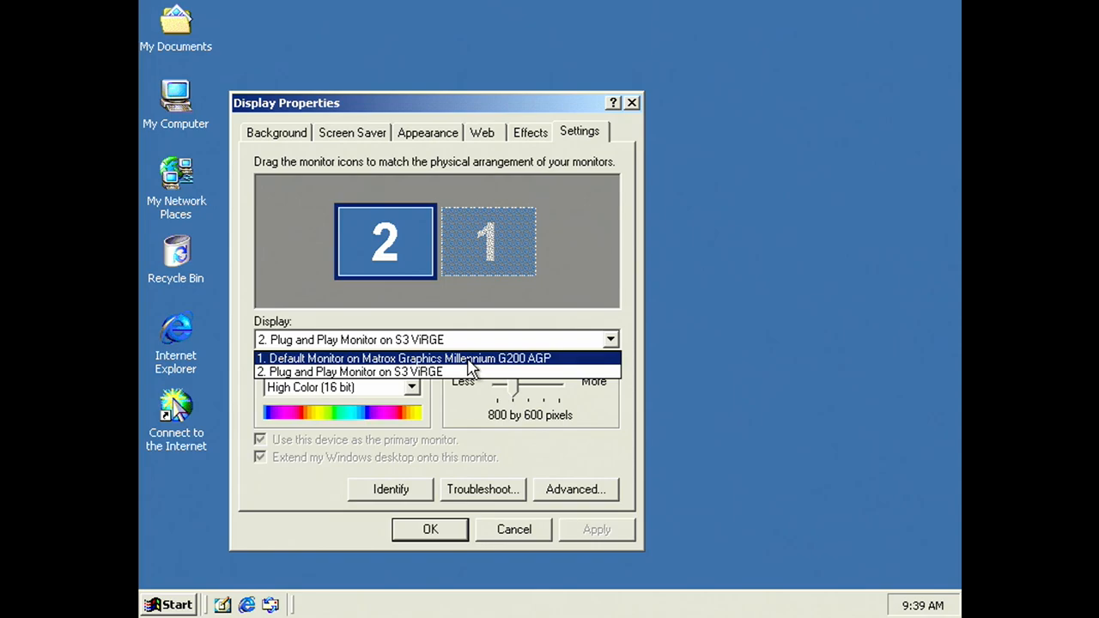
Step: Select display 1 (Matrox G200) and extend the Windows desktop onto that monitor
click(404, 358)
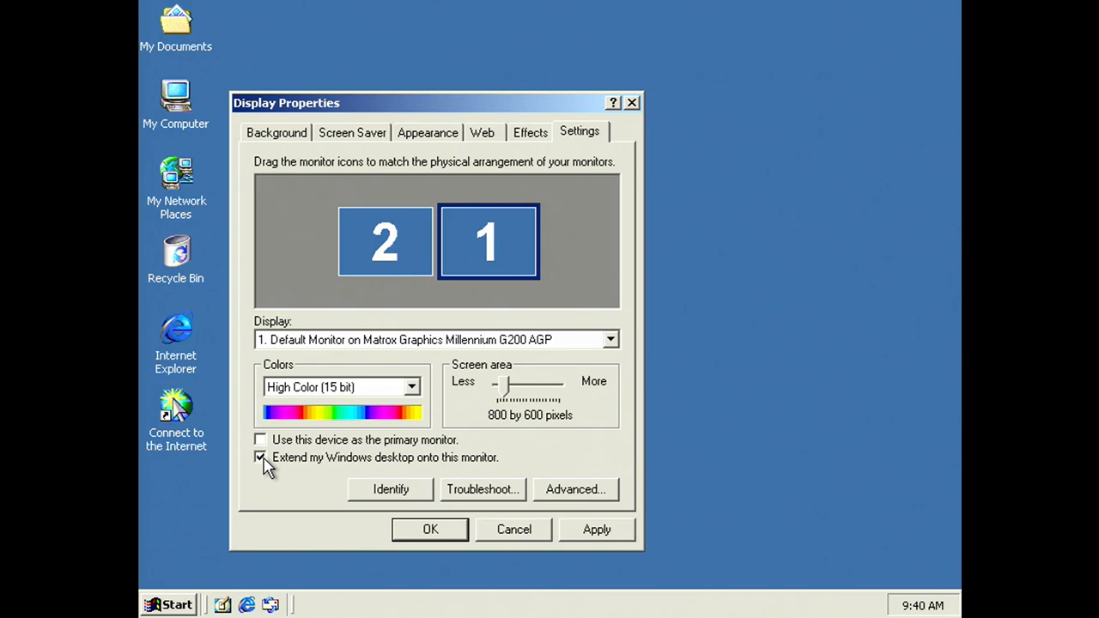